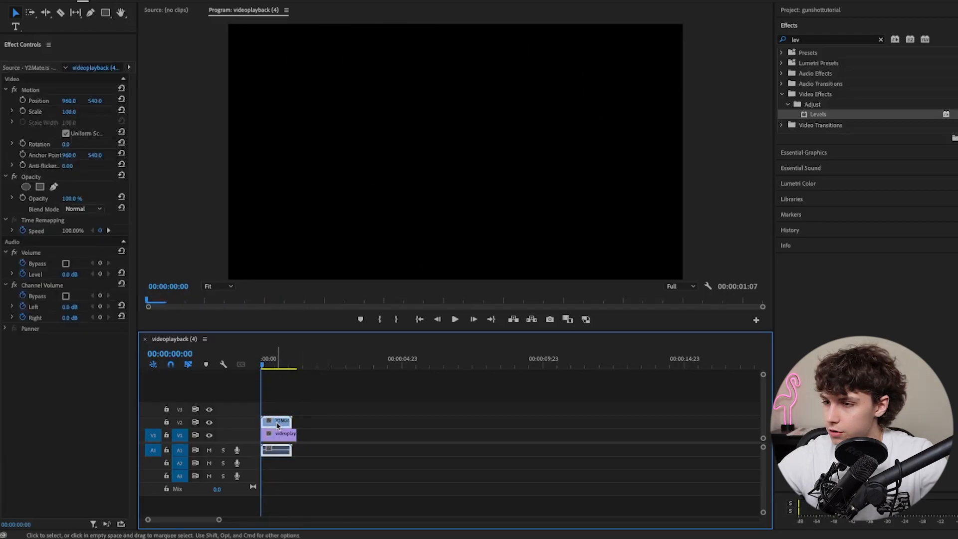
# - Select the Y2Mate muzzle flash clip on the timeline to move it after videoplayback
pyautogui.click(85, 208)
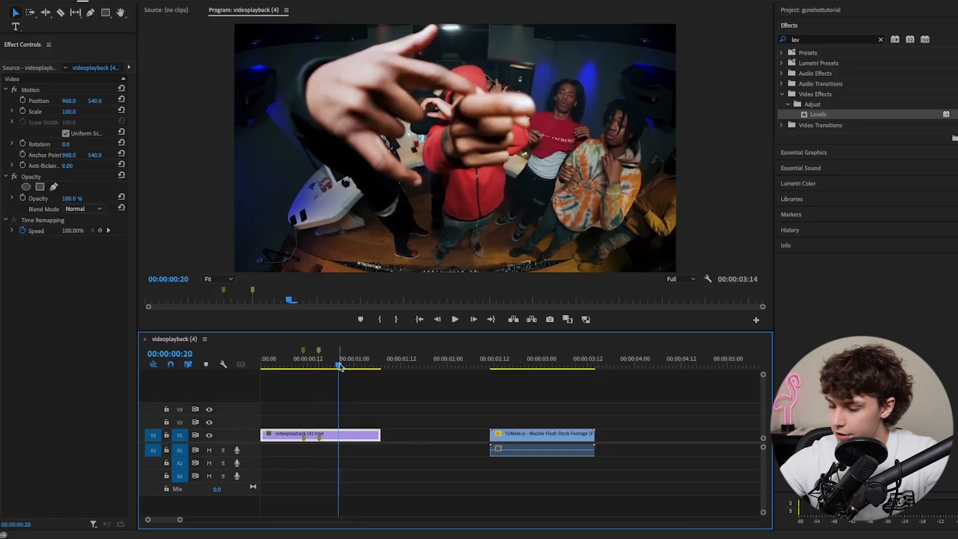
# - Select the muzzle flash clip over the music video for Screen blending, scale 91, position 1156, 499
pyautogui.click(348, 387)
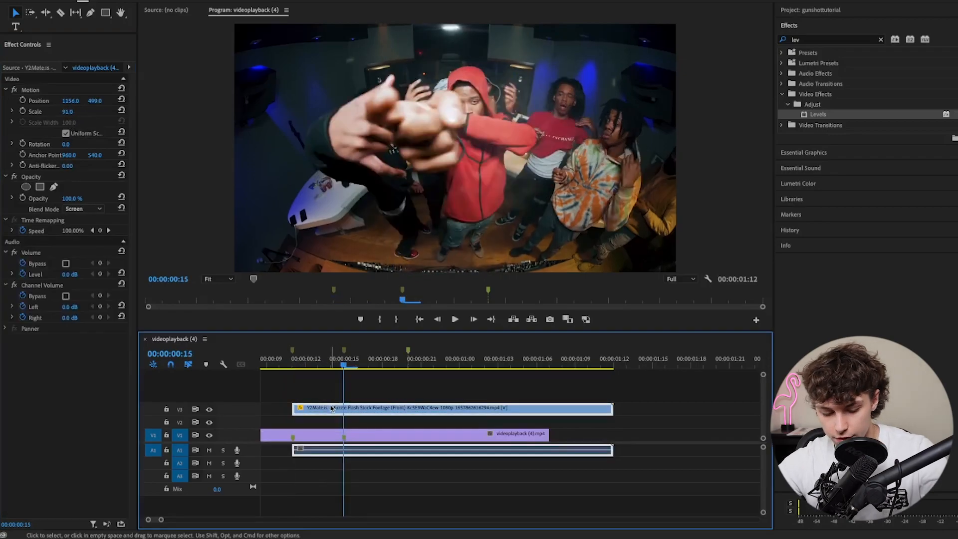
# - Duplicate the muzzle flash onto another track, then shift all three flash clips down one track
pyautogui.moveTo(330, 408); pyautogui.dragTo(367, 396)
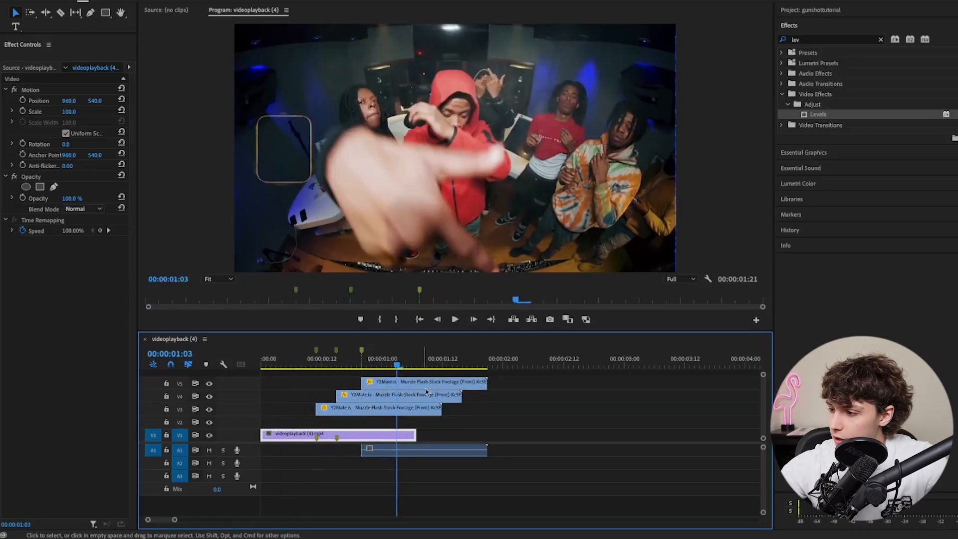
pyautogui.moveTo(426, 391); pyautogui.dragTo(388, 400)
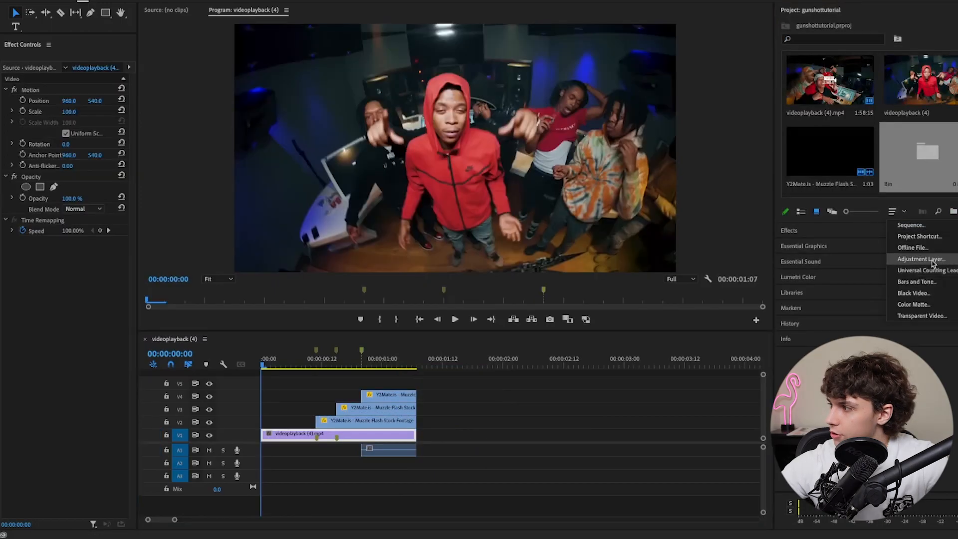
# - Create a new adjustment layer and search 'lev' for the Levels effect
pyautogui.click(921, 258)
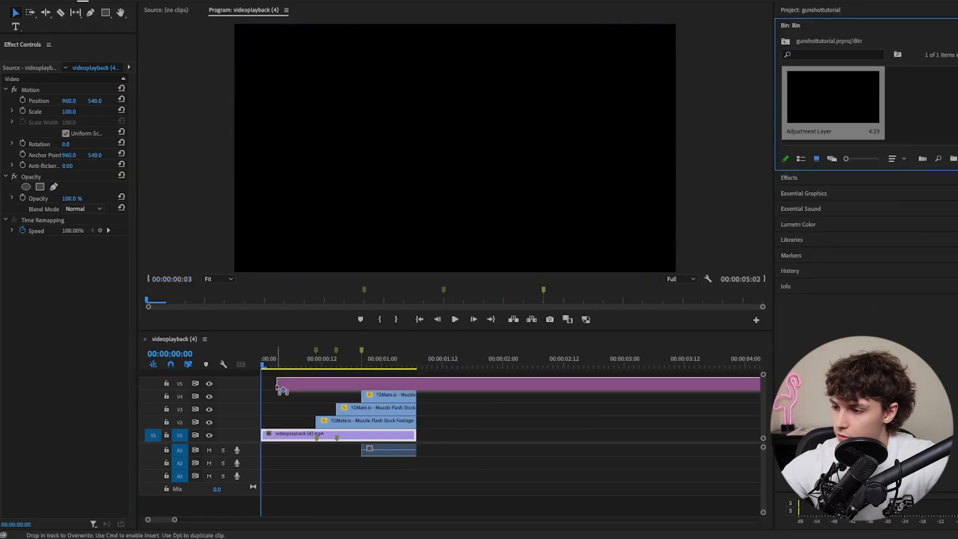
pyautogui.write('lev')
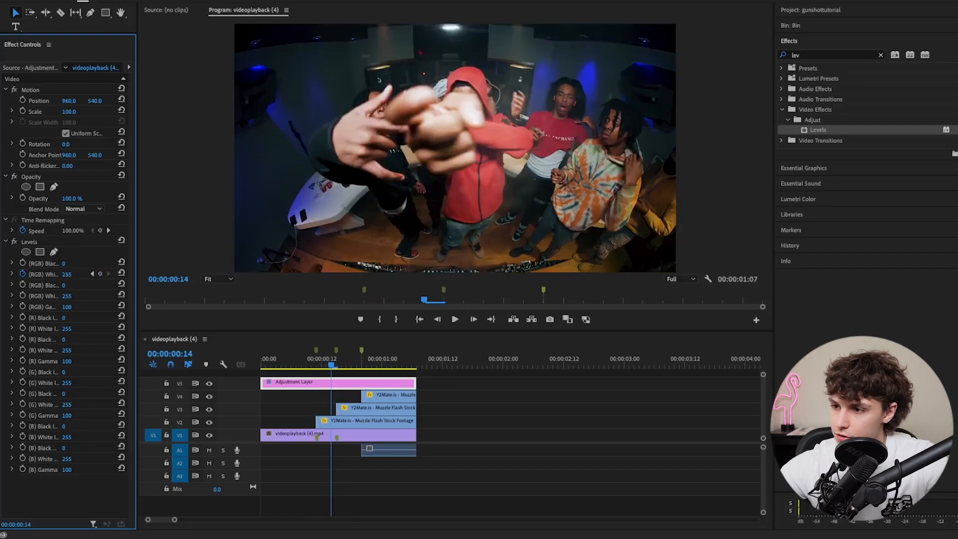
pyautogui.click(474, 319)
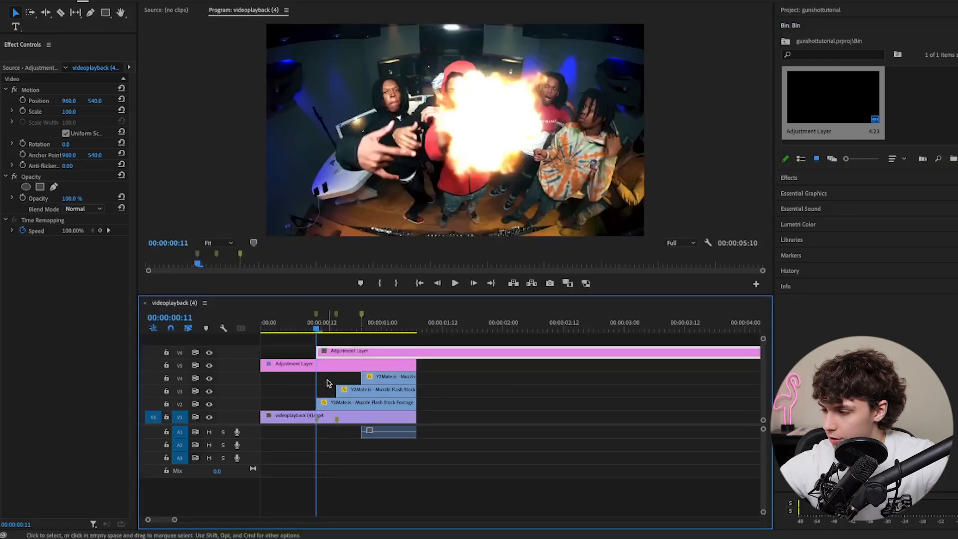
# - Razor the V6 adjustment layer after a few frames, delete the remainder, and open the short piece
pyautogui.moveTo(321, 351); pyautogui.dragTo(302, 351)
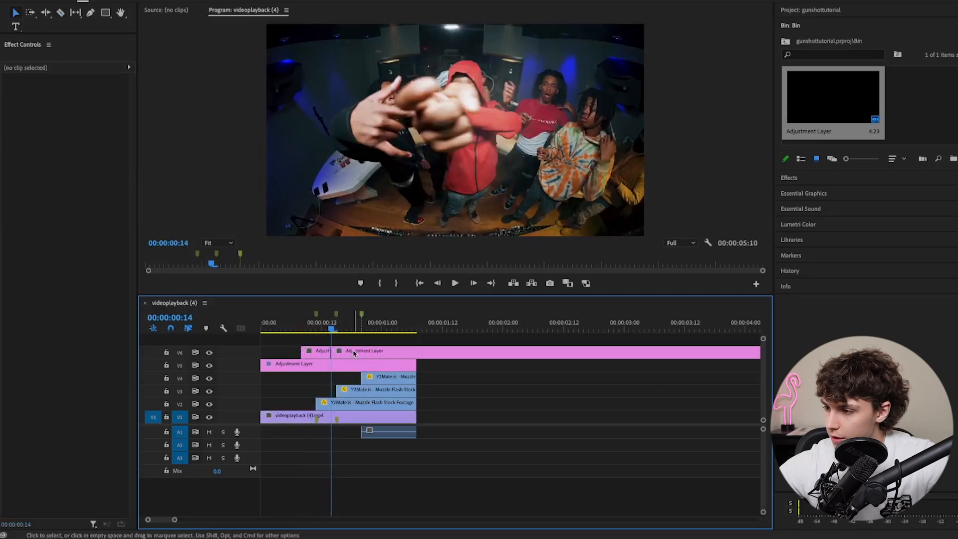
pyautogui.click(315, 351)
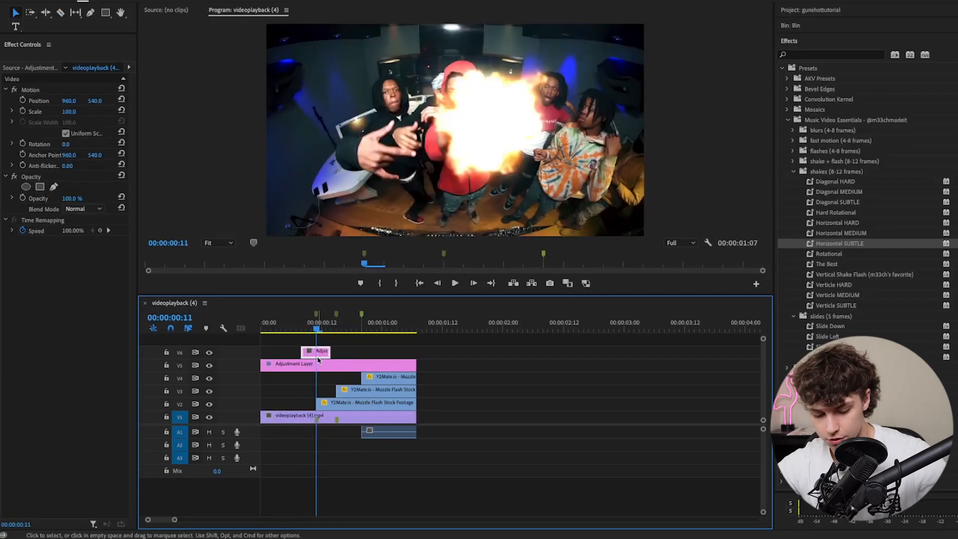
pyautogui.doubleClick(317, 351)
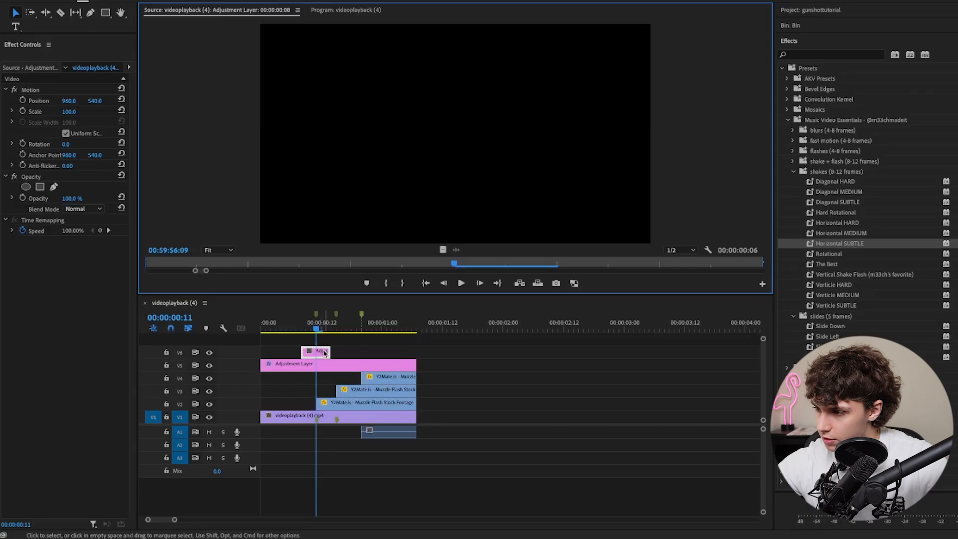